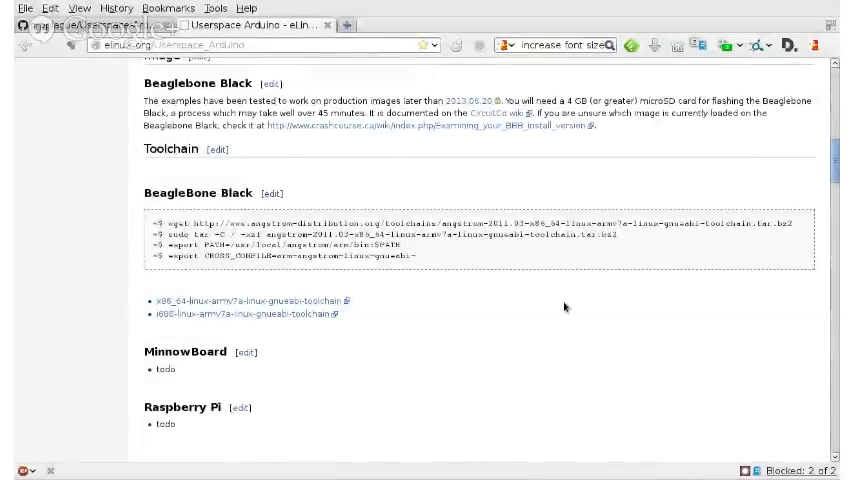
# Scroll the wiki's pin table and SSH key sections and follow the Userspace-Arduino GitHub link.
pyautogui.scroll(3)
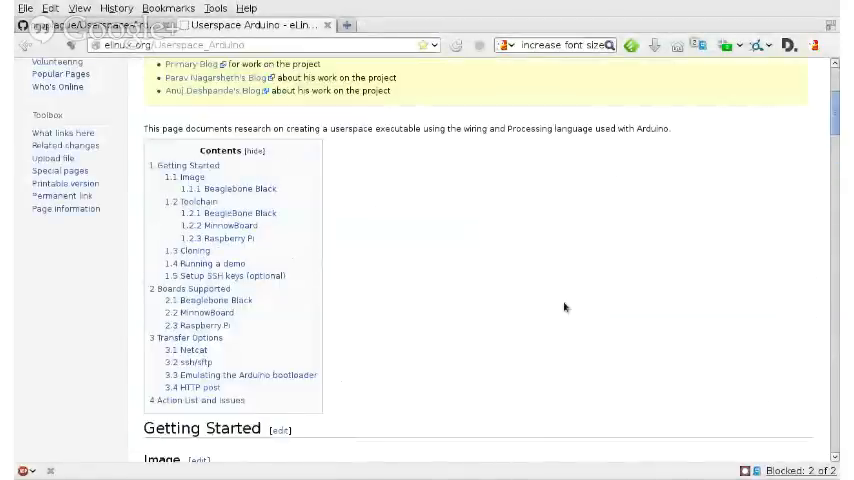
pyautogui.scroll(-3)
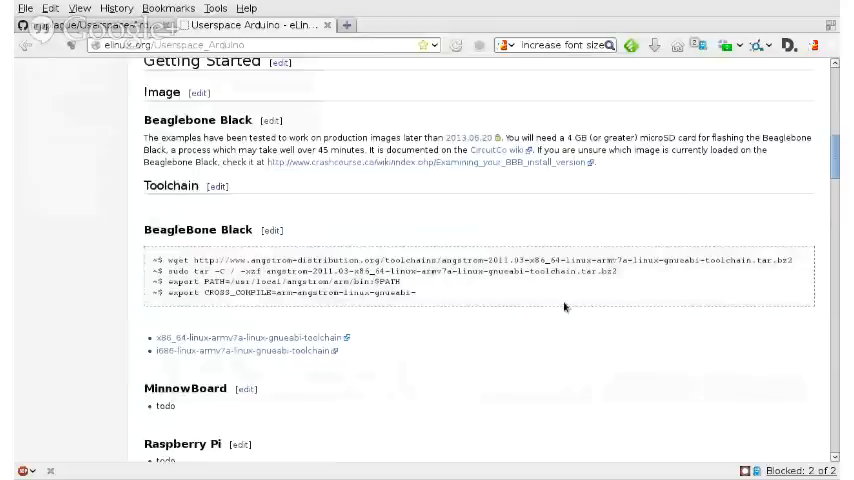
pyautogui.scroll(-3)
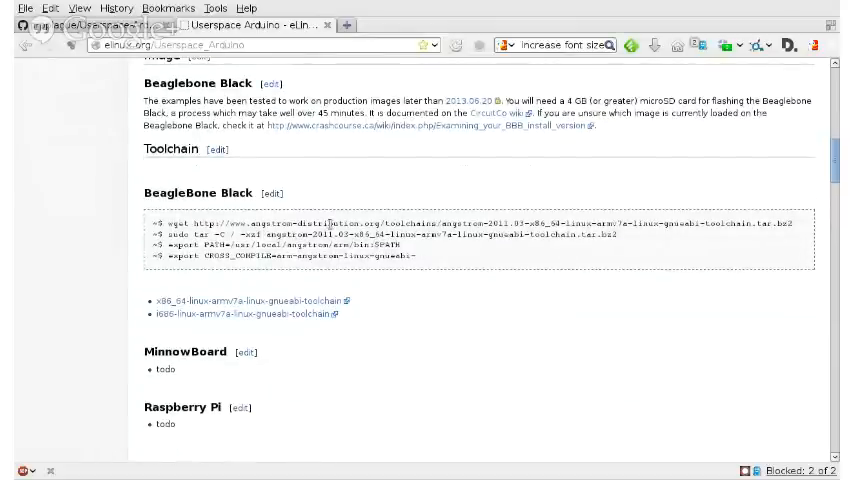
pyautogui.moveTo(236, 316)
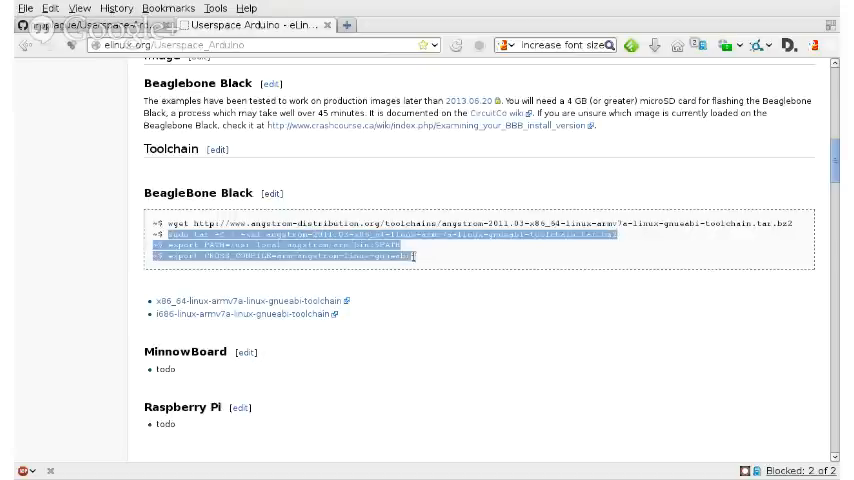
pyautogui.click(418, 260)
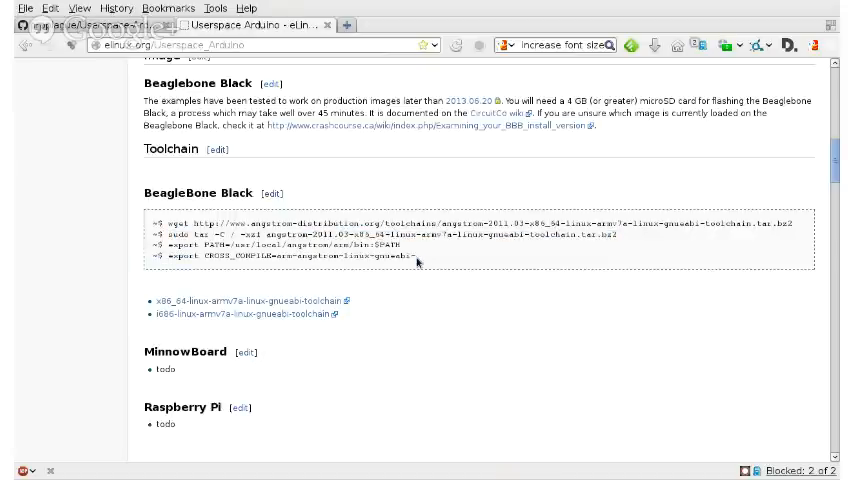
# Scroll through the prpplague/Userspace-Arduino repository page, reviewing its files and commits.
pyautogui.scroll(-3)
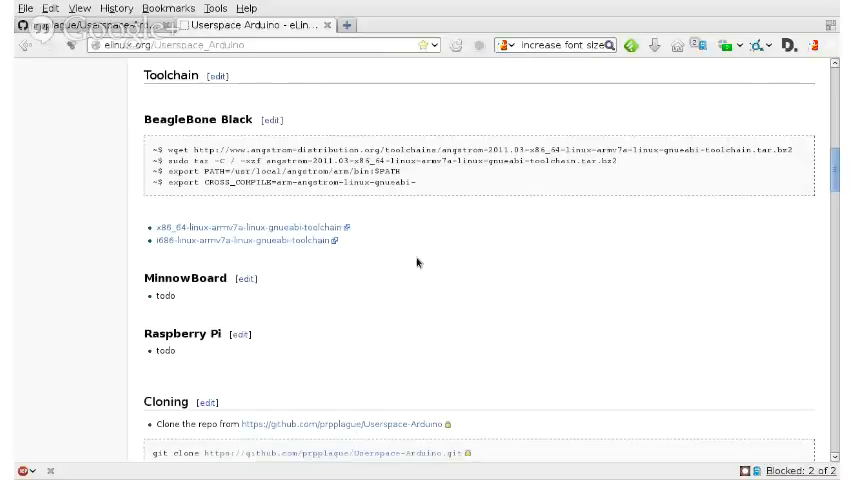
pyautogui.scroll(-3)
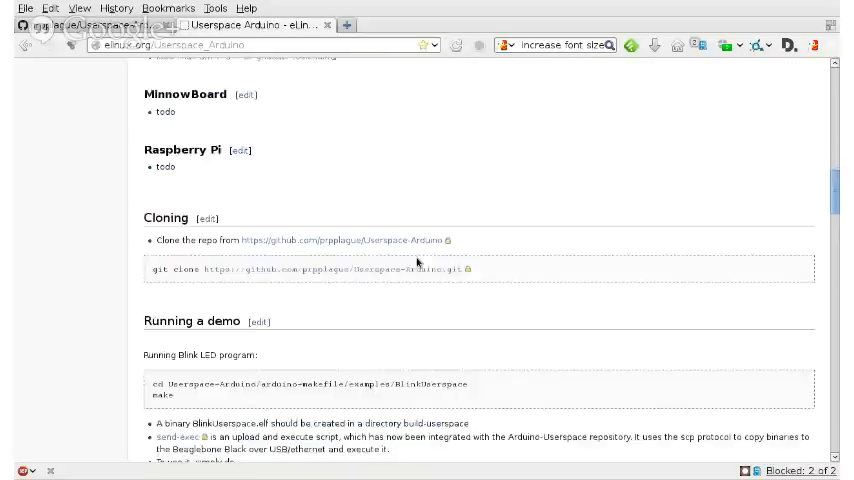
pyautogui.scroll(-3)
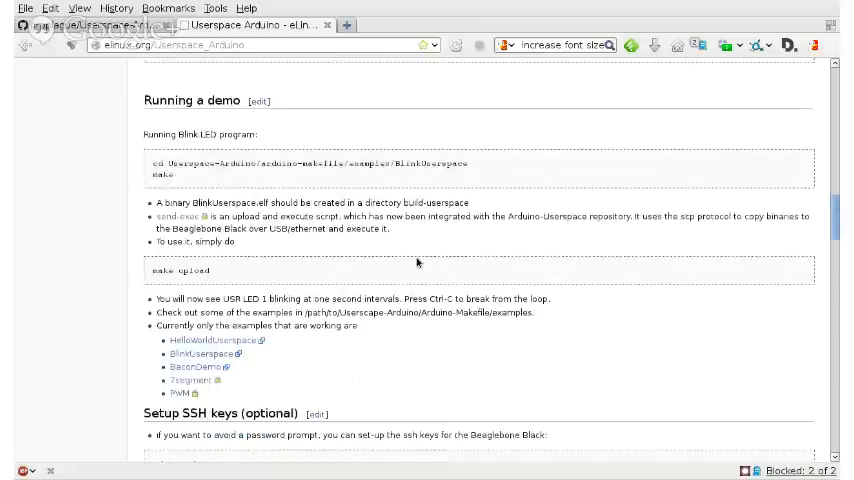
pyautogui.scroll(3)
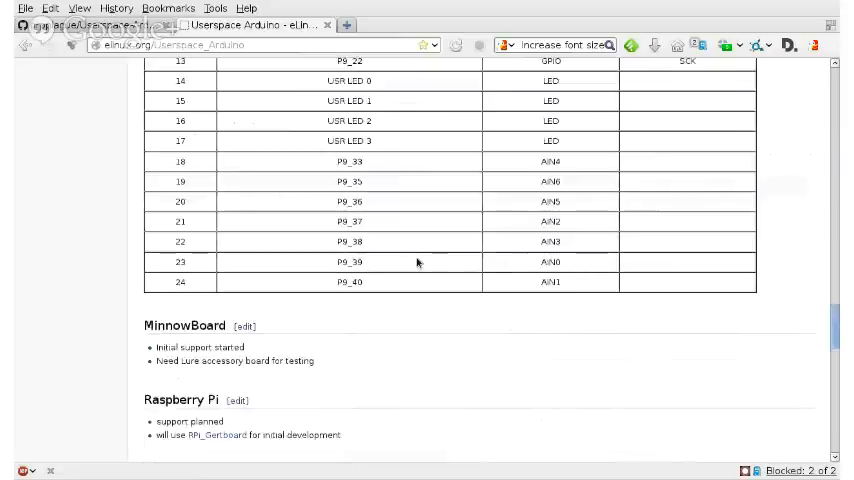
pyautogui.scroll(-3)
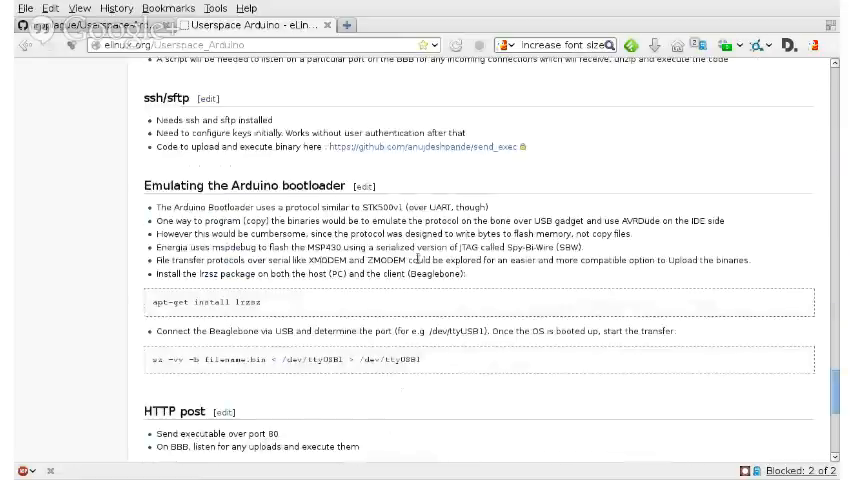
pyautogui.scroll(-3)
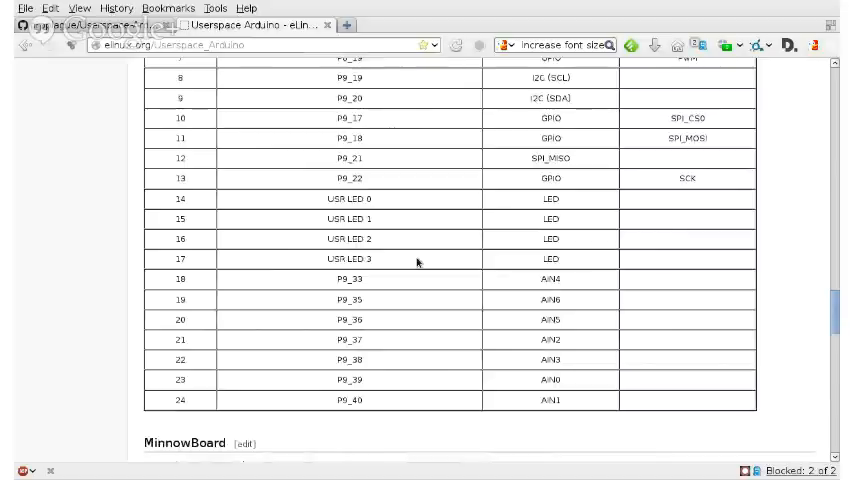
pyautogui.scroll(3)
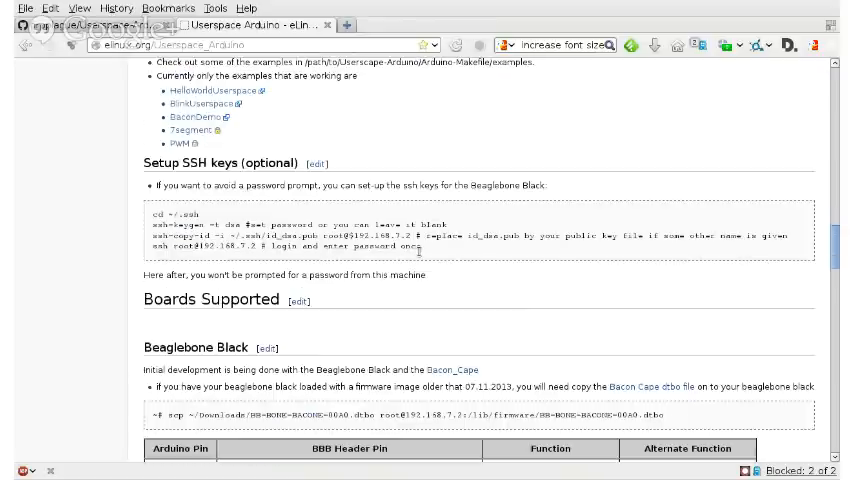
pyautogui.moveTo(420, 252)
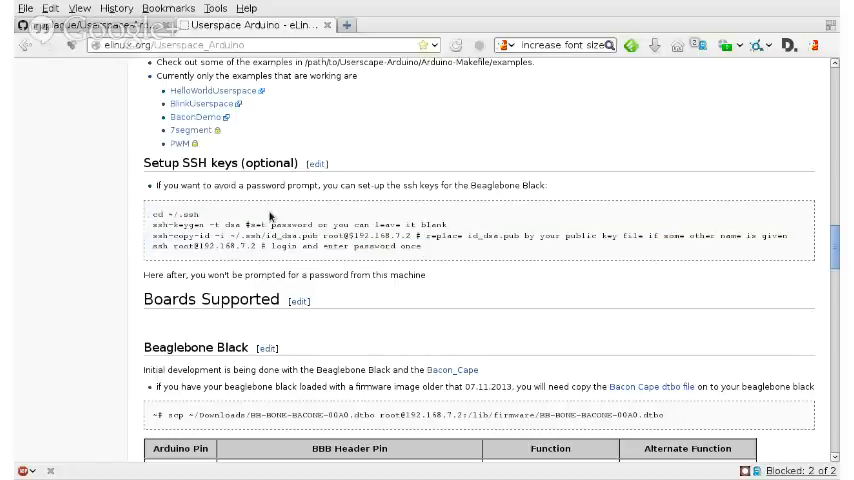
pyautogui.scroll(-3)
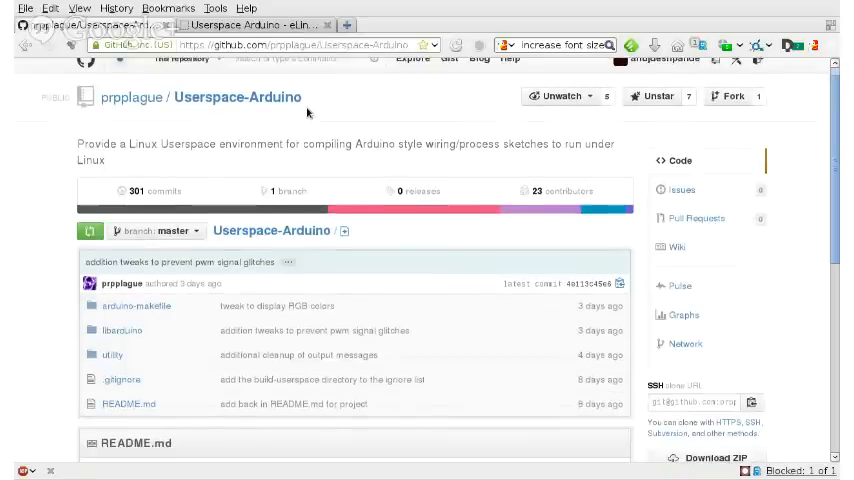
# Leave the GitHub page and bring up the GNOME Terminal with an empty prompt.
pyautogui.scroll(-3)
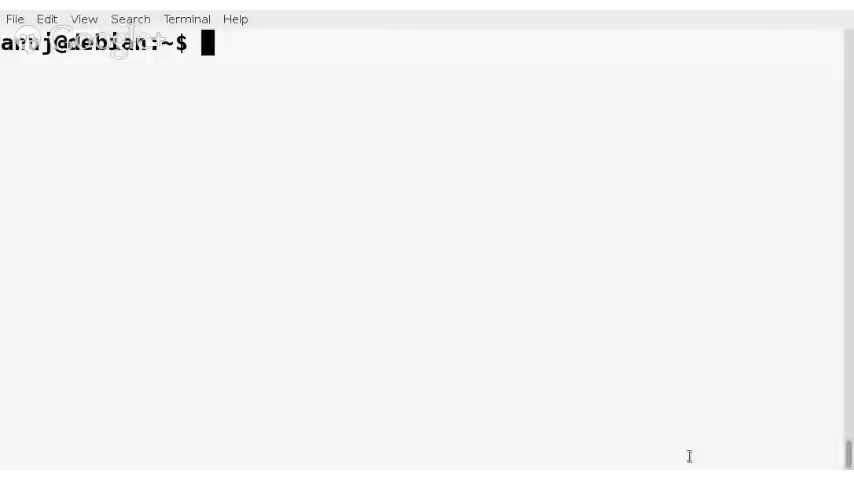
pyautogui.write('mkdir bbb')
pyautogui.write('cd bb')
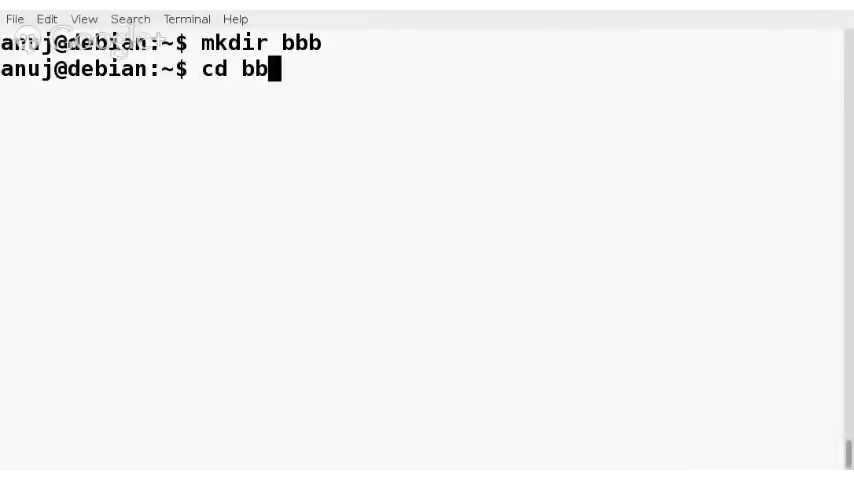
pyautogui.press('Return')
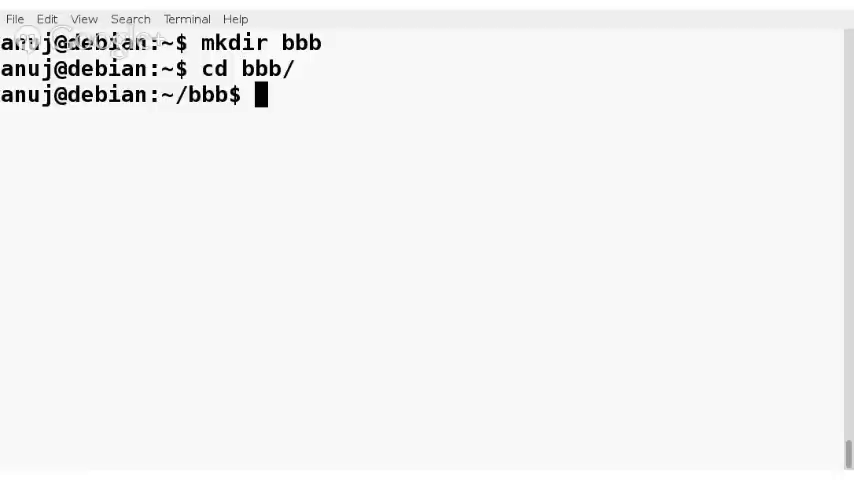
pyautogui.write('git  clon')
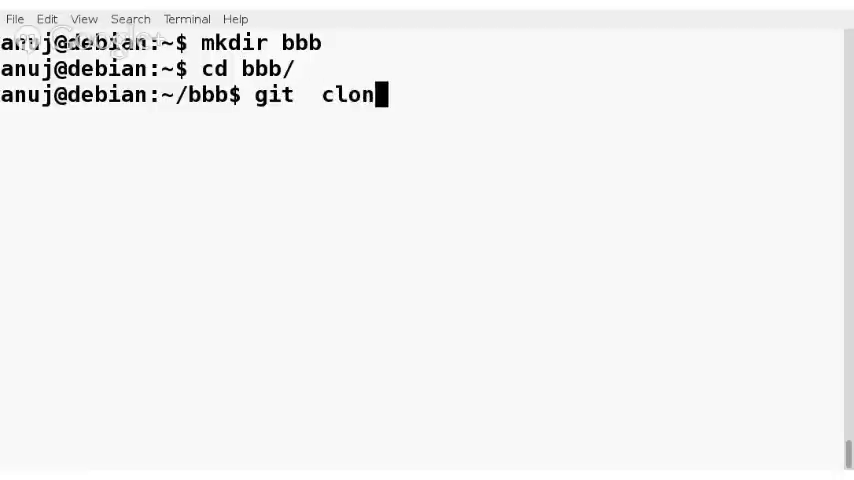
pyautogui.press('BackSpace')
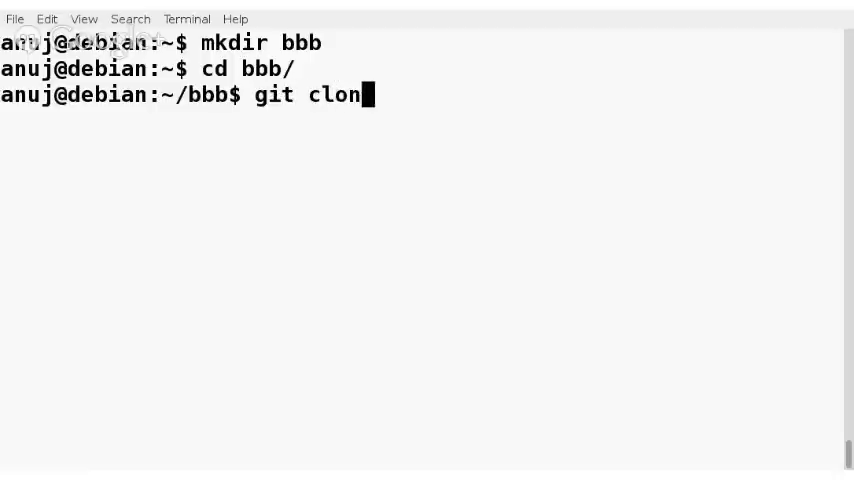
pyautogui.write('e https://github.com/prpplague/Userspace-Arduino')
pyautogui.press('Return')
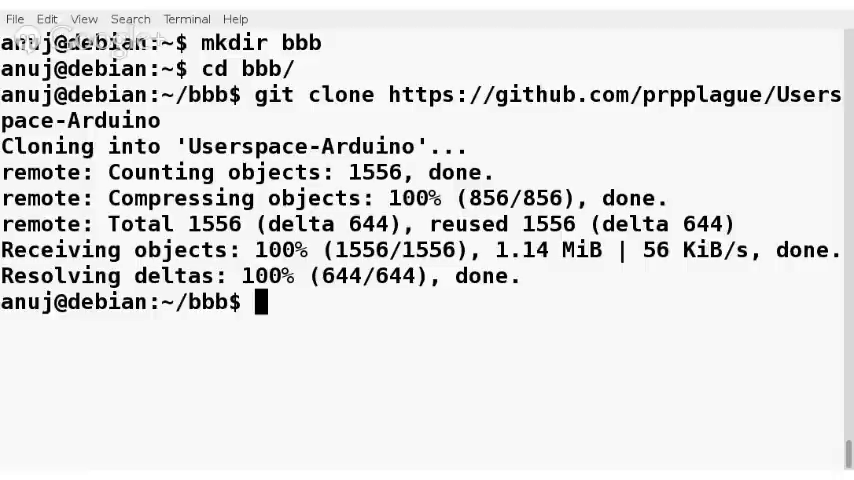
pyautogui.write('ld')
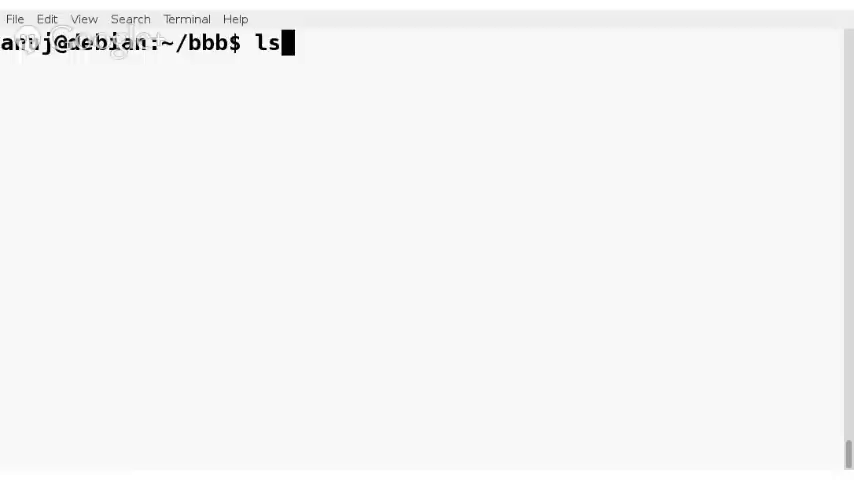
# List bbb and Userspace-Arduino, then move into arduino-makefile/examples and list the sketches.
pyautogui.press('Return')
pyautogui.write('ls')
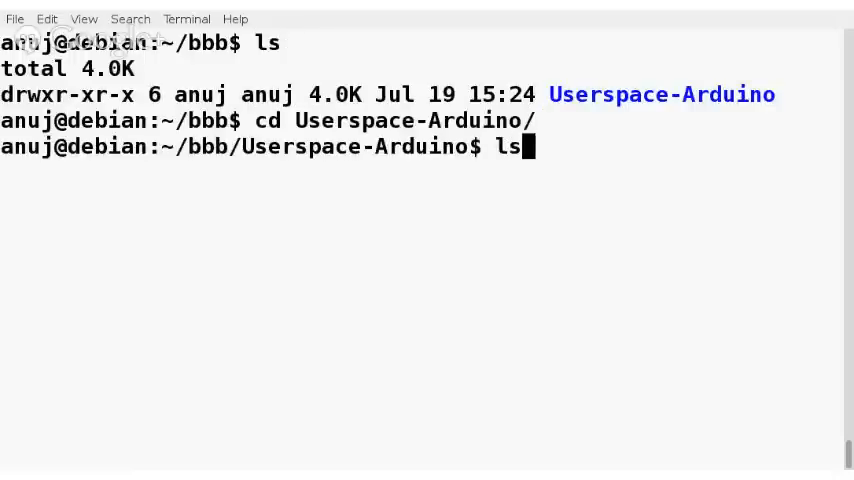
pyautogui.press('Return')
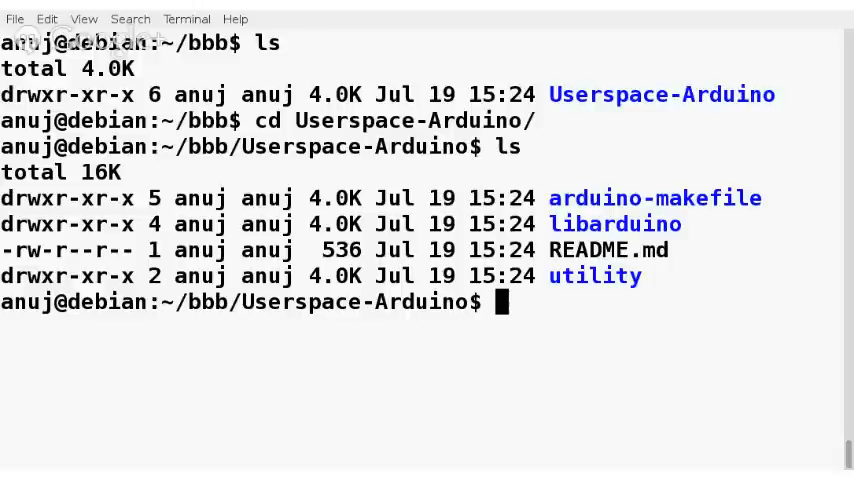
pyautogui.write('cd arduino-makefile/')
pyautogui.write('ls')
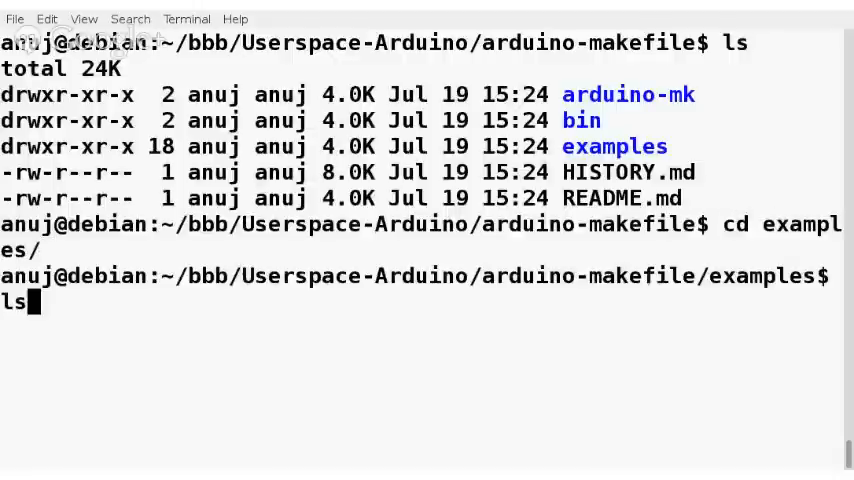
pyautogui.press('Return')
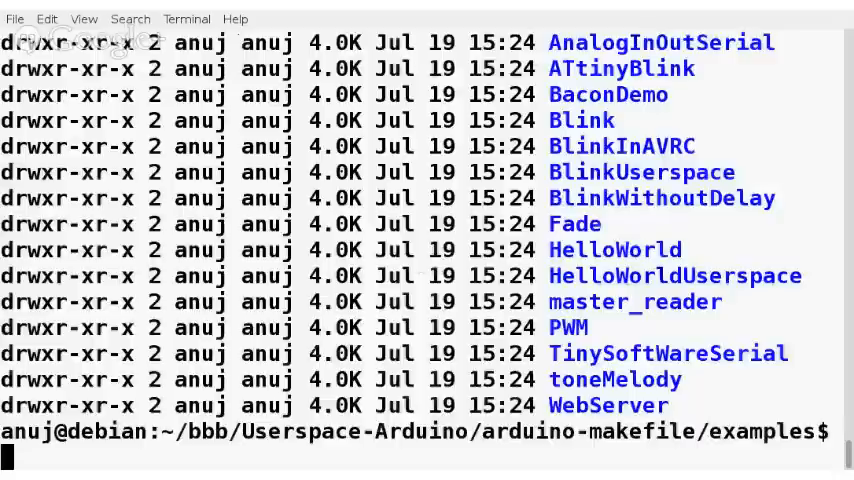
# Enter the PWM folder and load PWM.ino in emacs -nw, scrolling to the analogWrite lines.
pyautogui.write('cd PWM/')
pyautogui.write('ls')
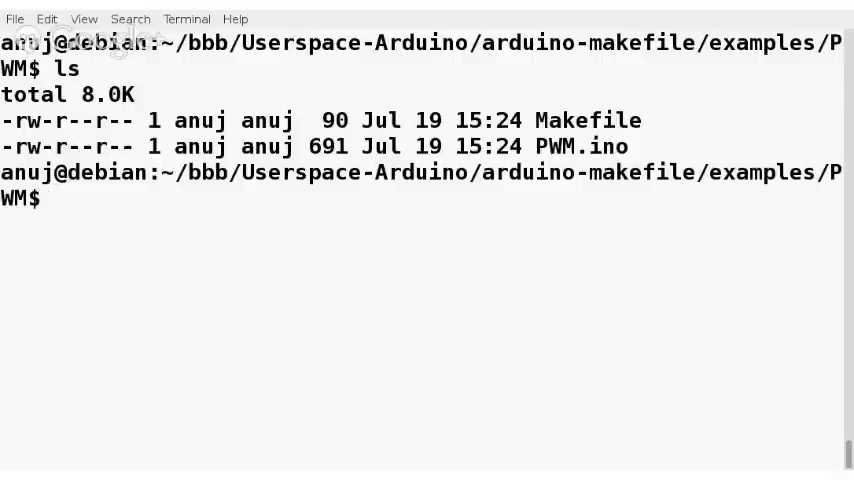
pyautogui.write('emacs -nw')
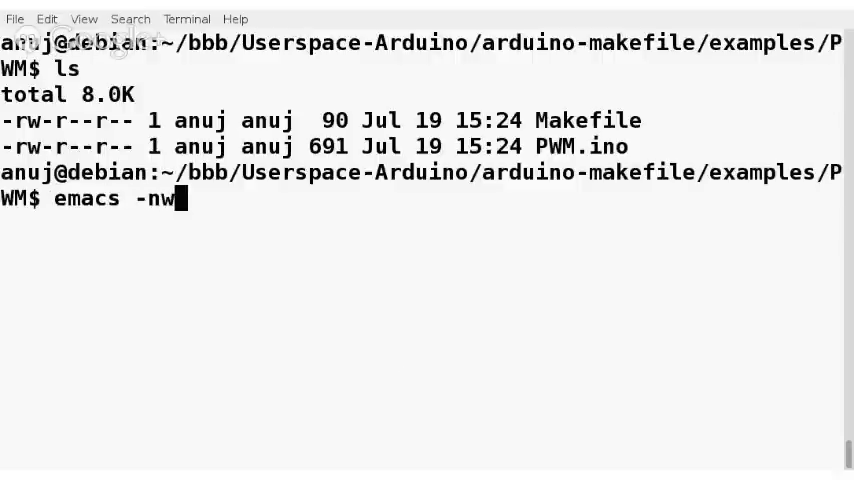
pyautogui.write('PWM.ino')
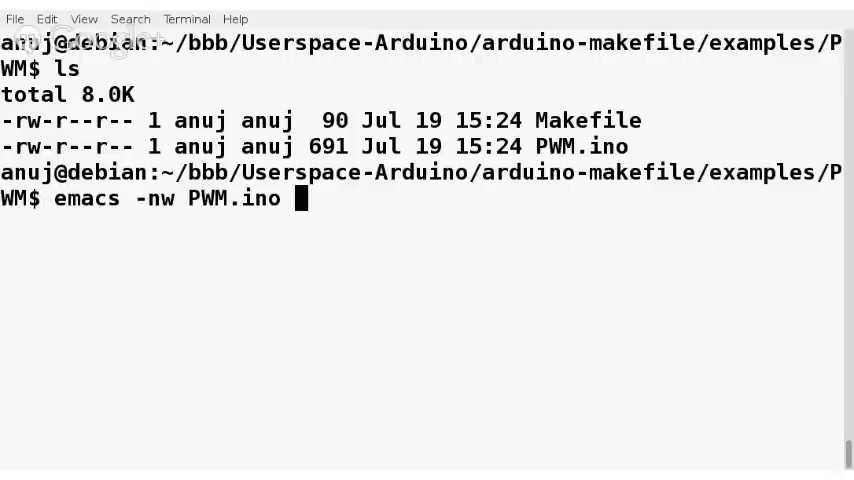
pyautogui.press('Return')
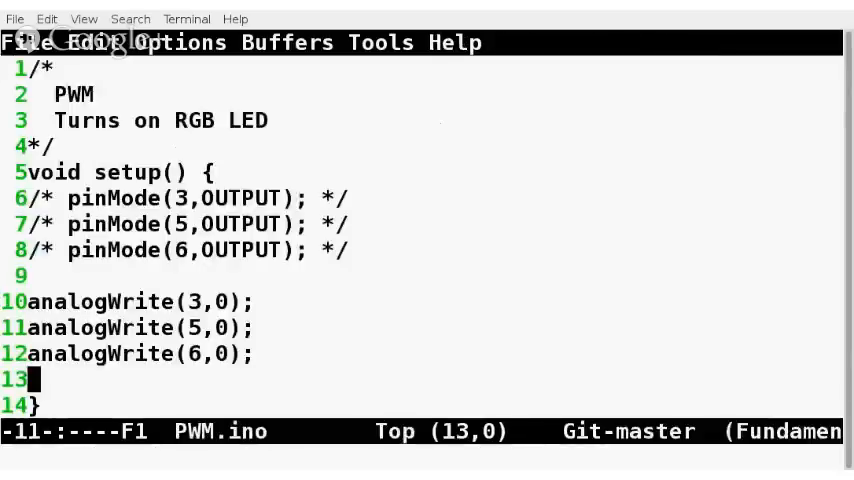
pyautogui.scroll(-3)
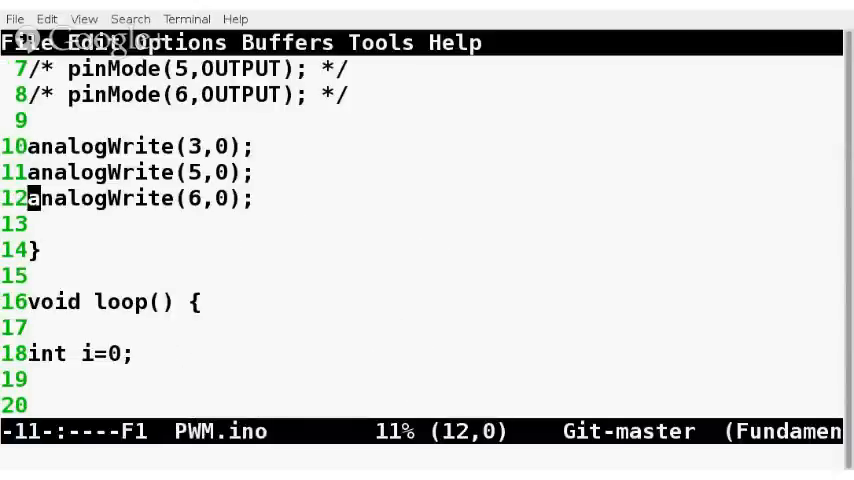
pyautogui.scroll(3)
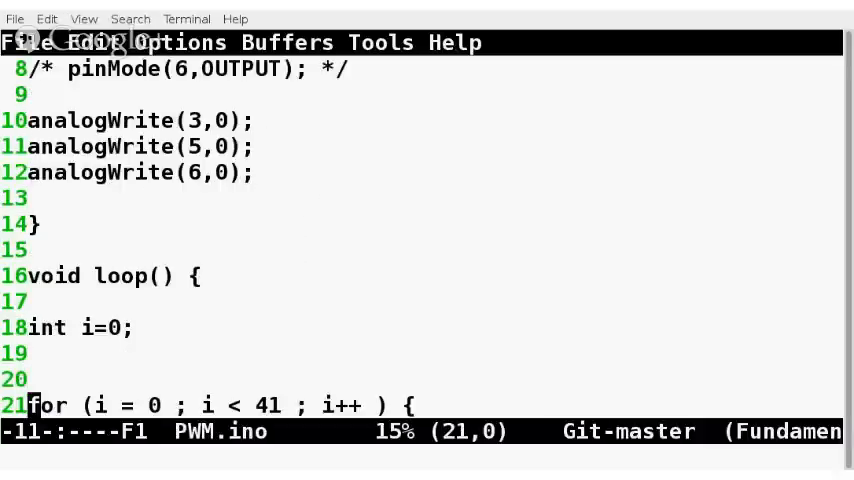
pyautogui.scroll(-3)
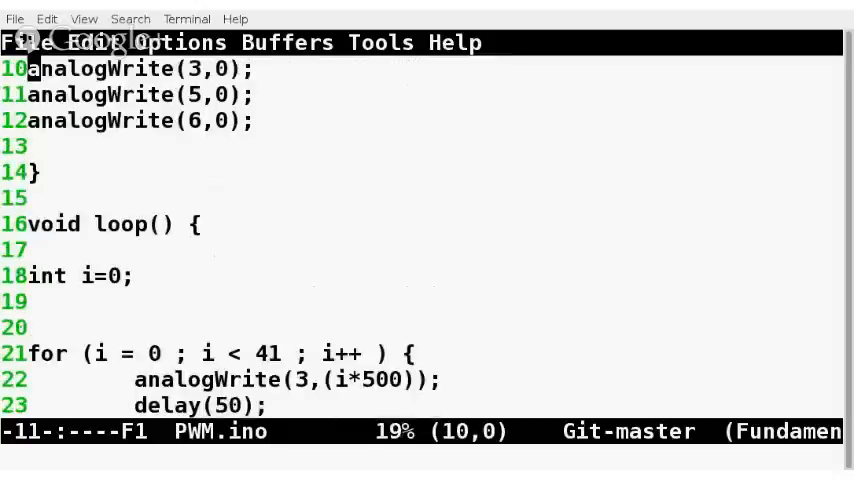
# Append //green, //blue and //red comments to the three analogWrite lines and save.
pyautogui.write('//')
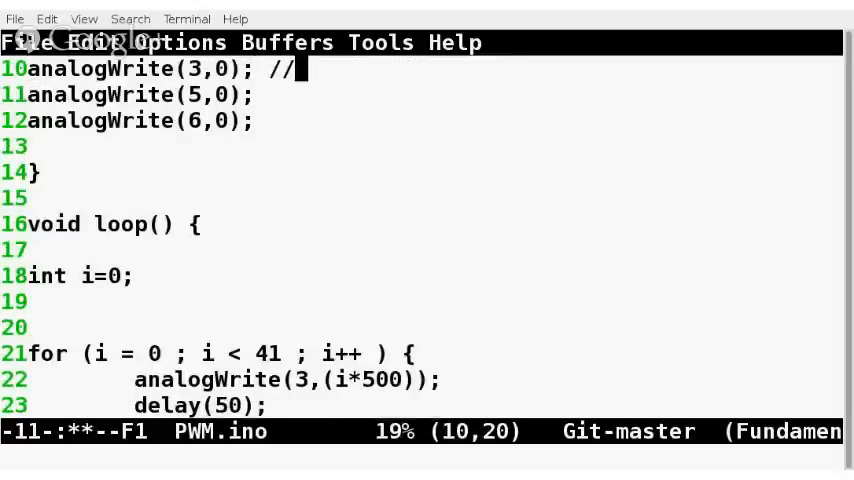
pyautogui.write('green')
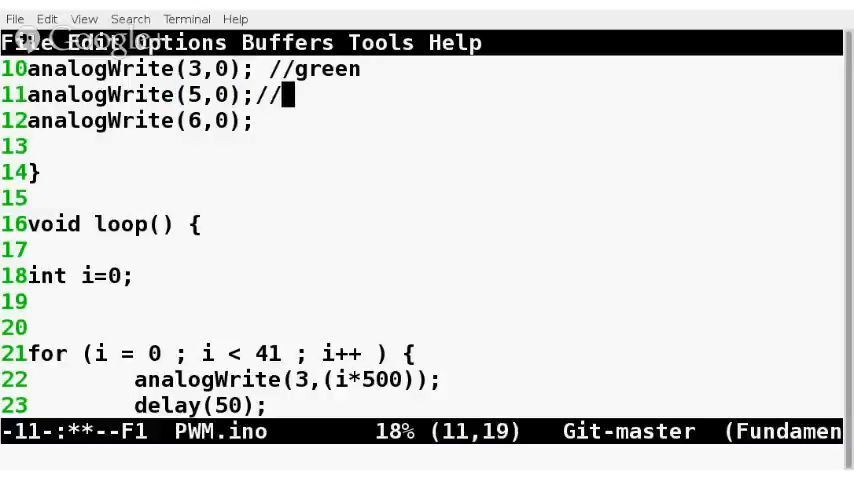
pyautogui.write('blue')
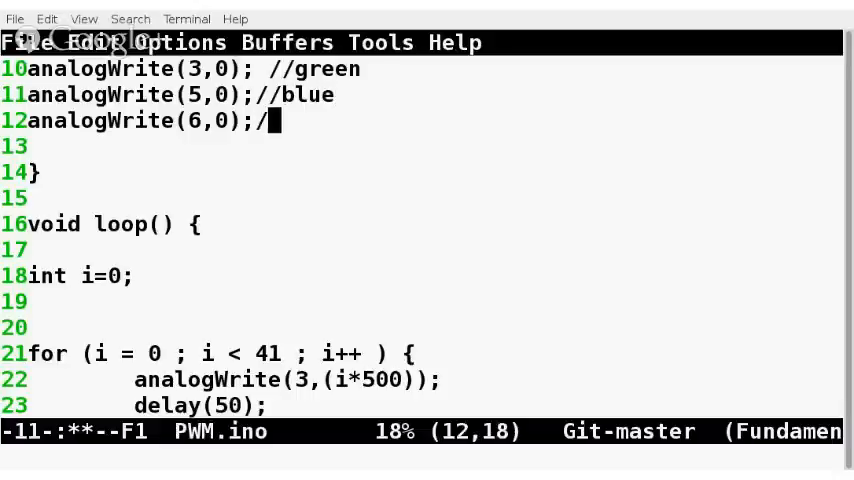
pyautogui.write('/red')
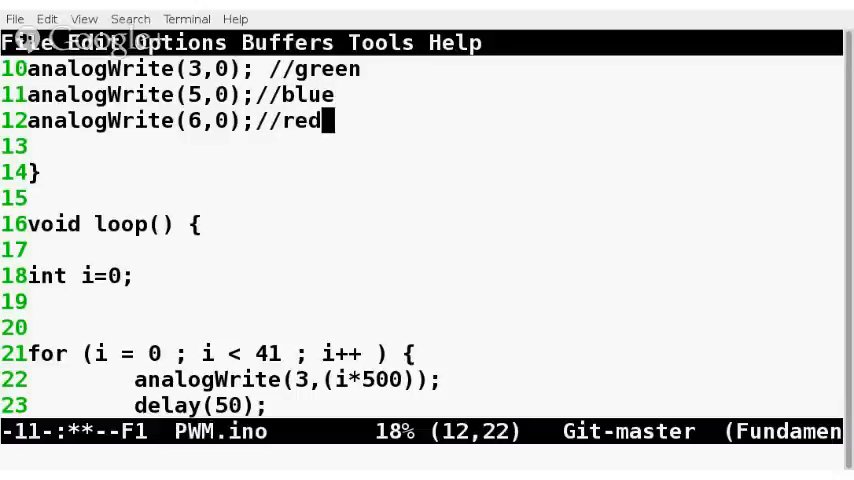
pyautogui.press('ctrl+s')
pyautogui.write('make')
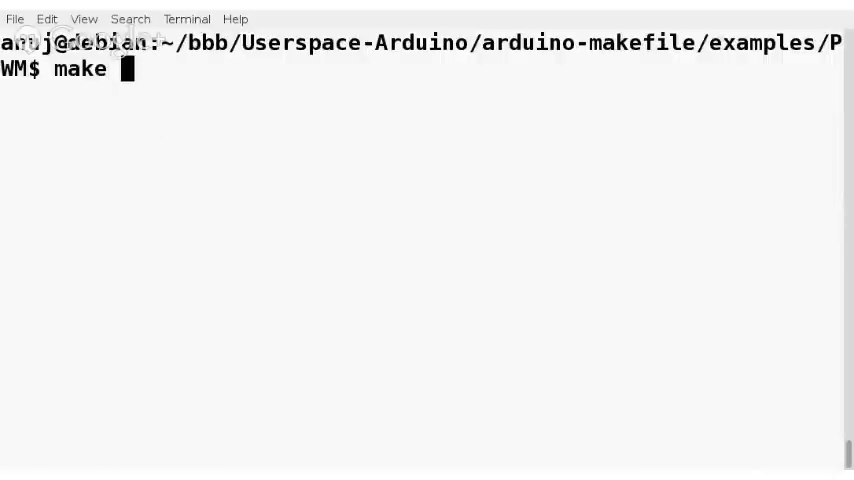
# Exit the editor, list the PWM folder, and run make then make upload, watching the pin 3 values print.
pyautogui.press('Return')
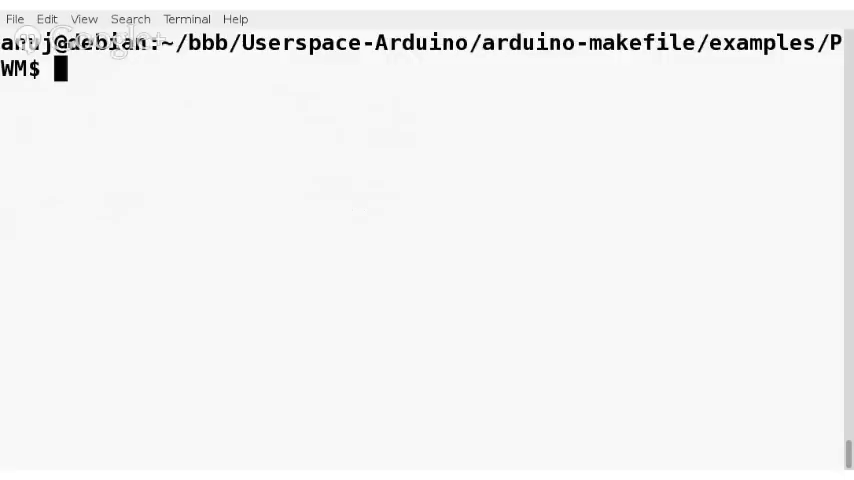
pyautogui.write('ls')
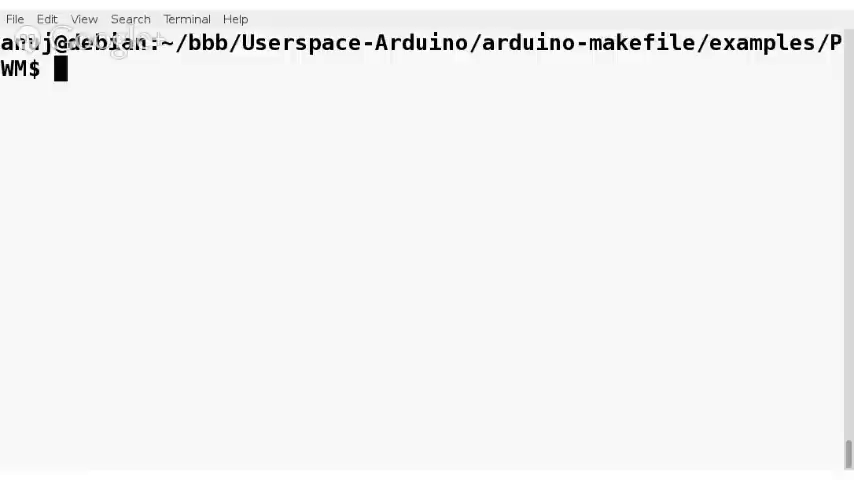
pyautogui.write('make')
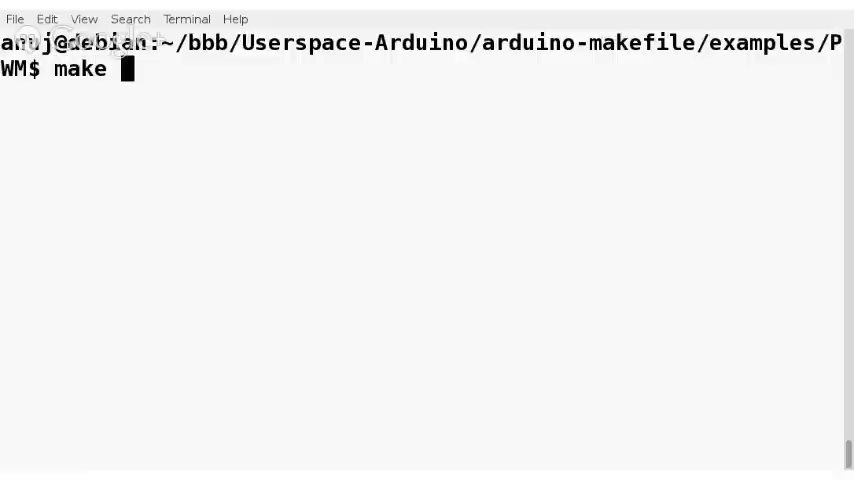
pyautogui.write('upload')
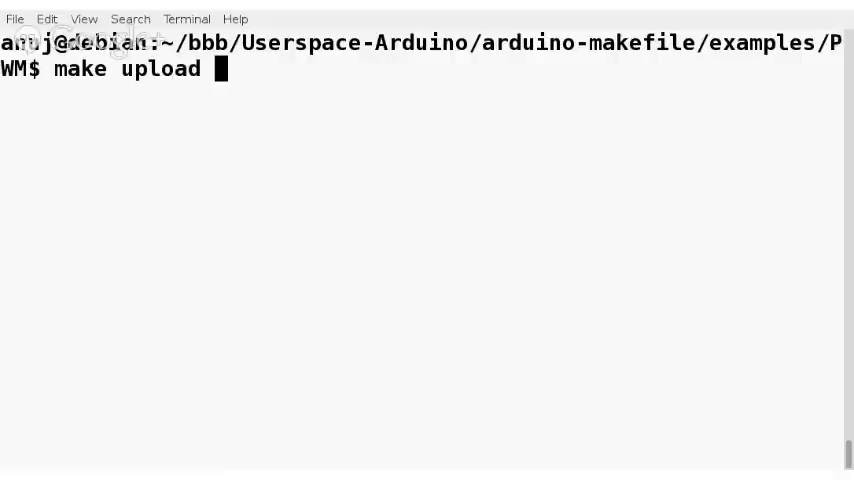
pyautogui.press('Return')
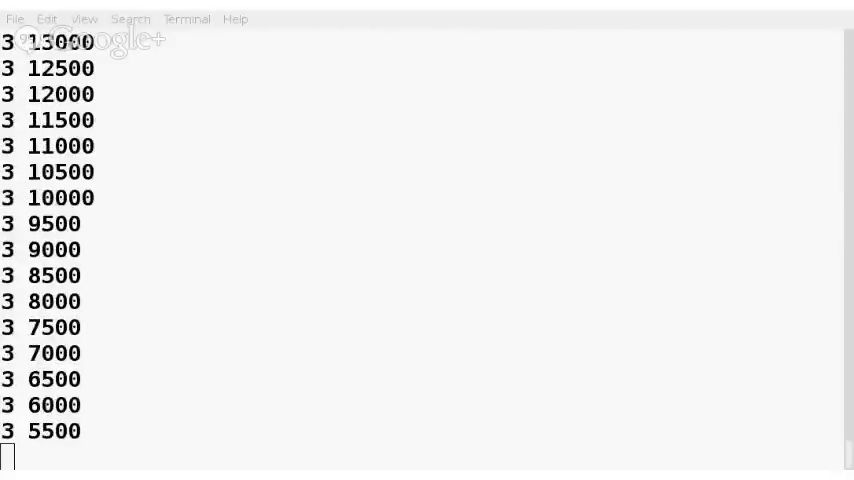
pyautogui.scroll(-3)
pyautogui.write('ls')
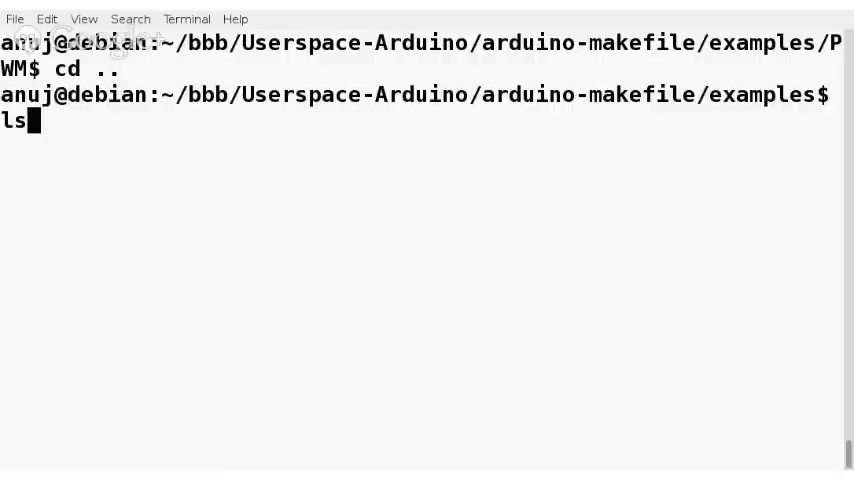
# List the examples, move into the 7segment folder and list its contents.
pyautogui.press('Return')
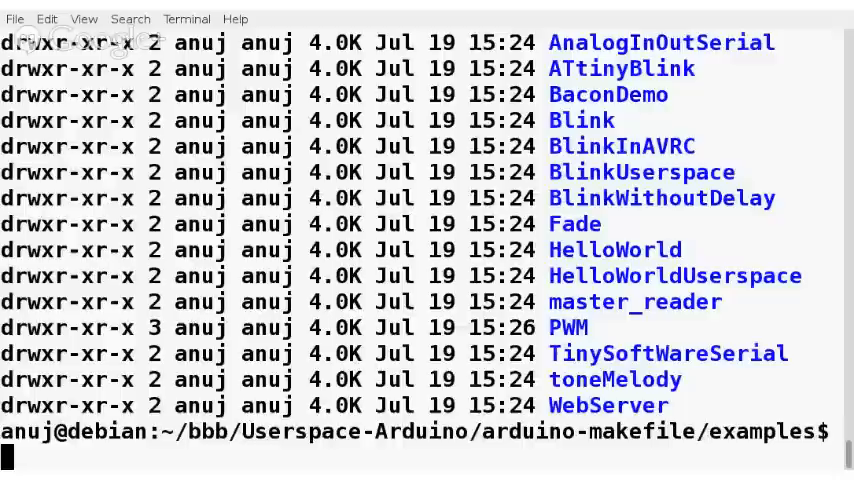
pyautogui.write('cd &')
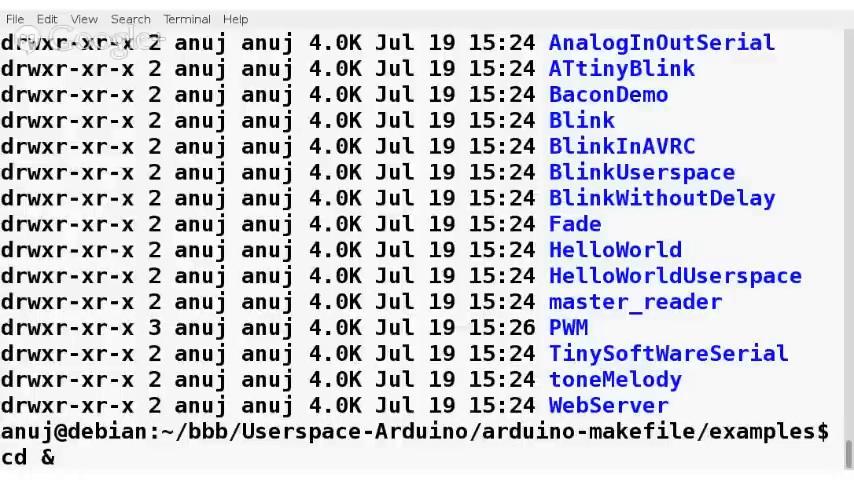
pyautogui.press('BackSpace')
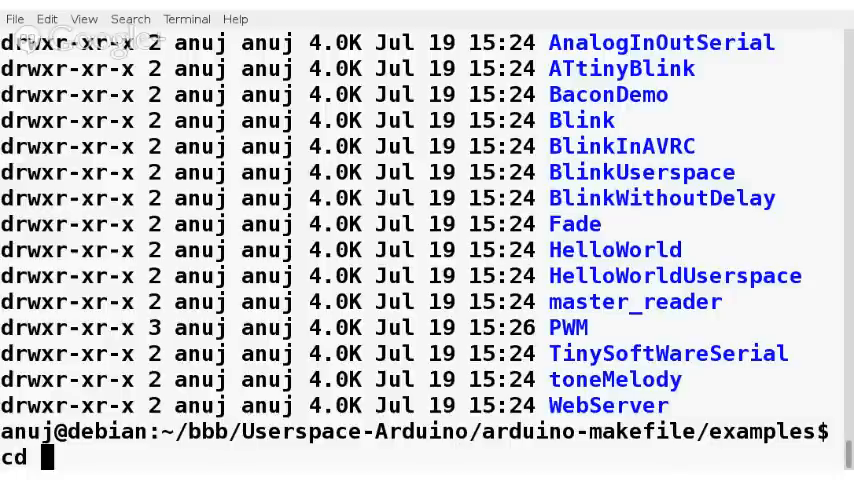
pyautogui.write('7segment/')
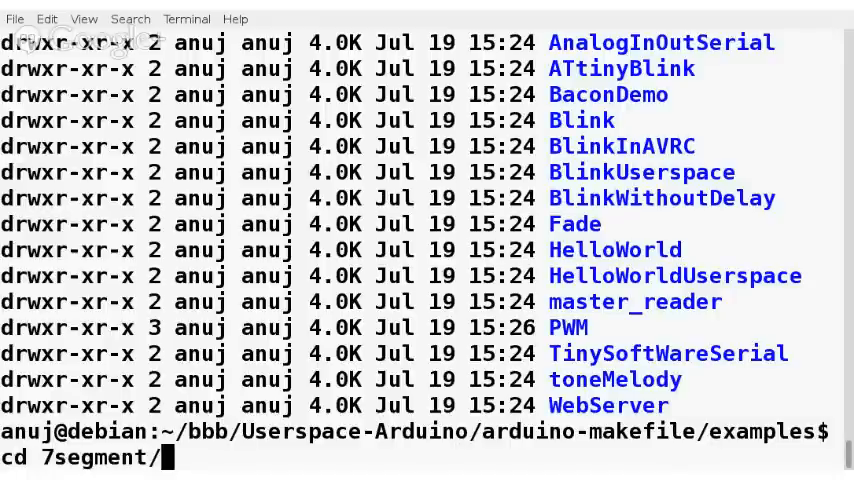
pyautogui.press('Return')
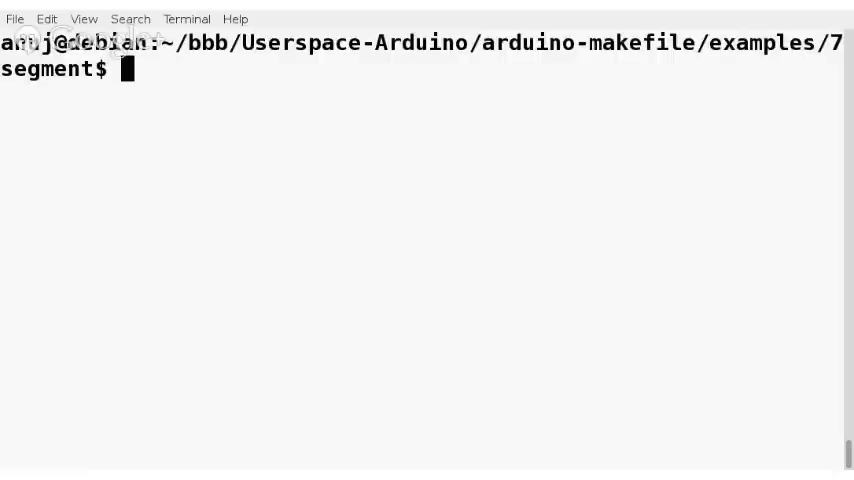
pyautogui.write('ls')
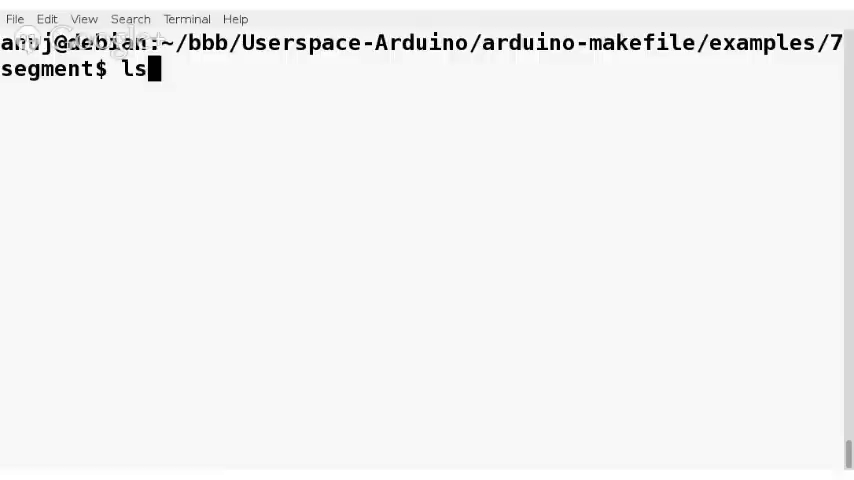
pyautogui.press('Return')
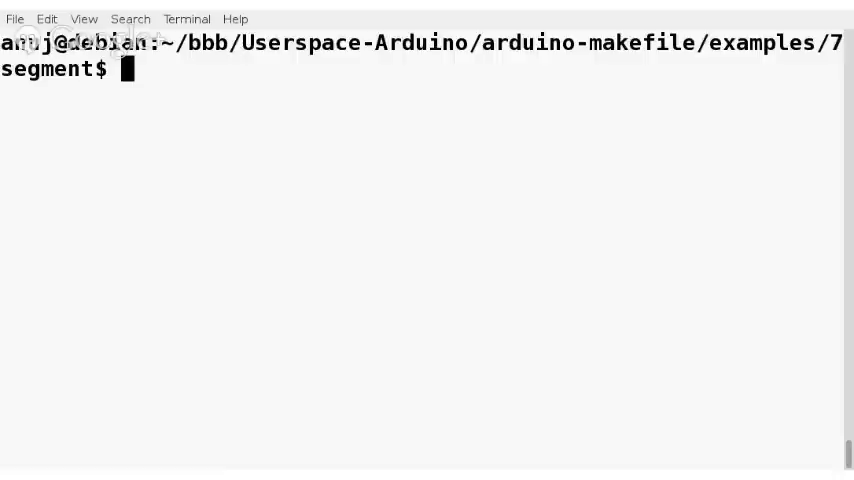
# Compile the 7segment example with make and send it to the board with make upload.
pyautogui.write('make')
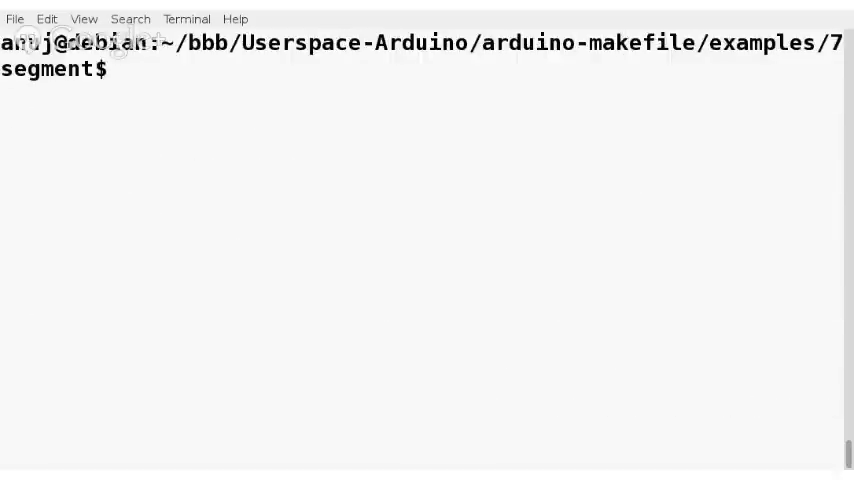
pyautogui.write('make upload')
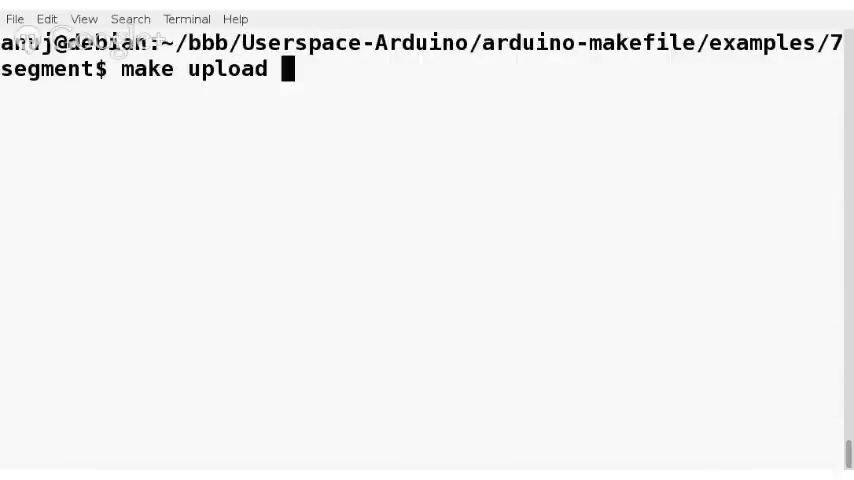
pyautogui.press('Return')
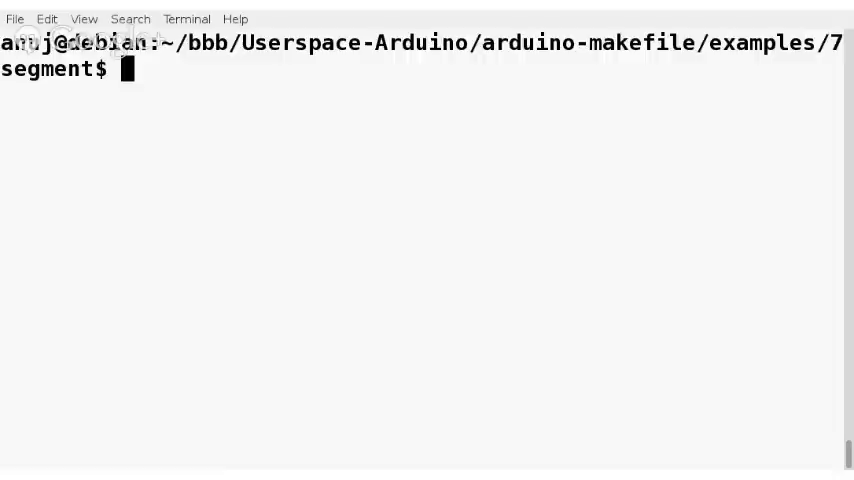
# Write the shell comment '#userspace-arduino Freeo' at the 7segment prompt.
pyautogui.write('#users')
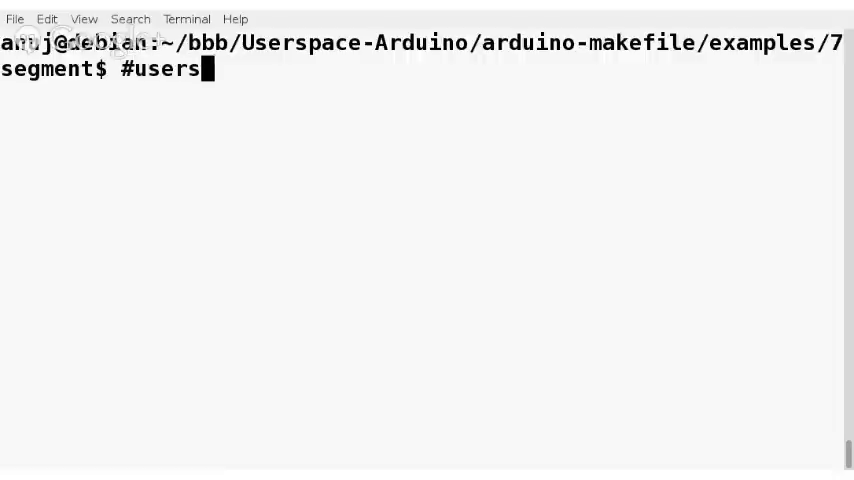
pyautogui.write('pace-')
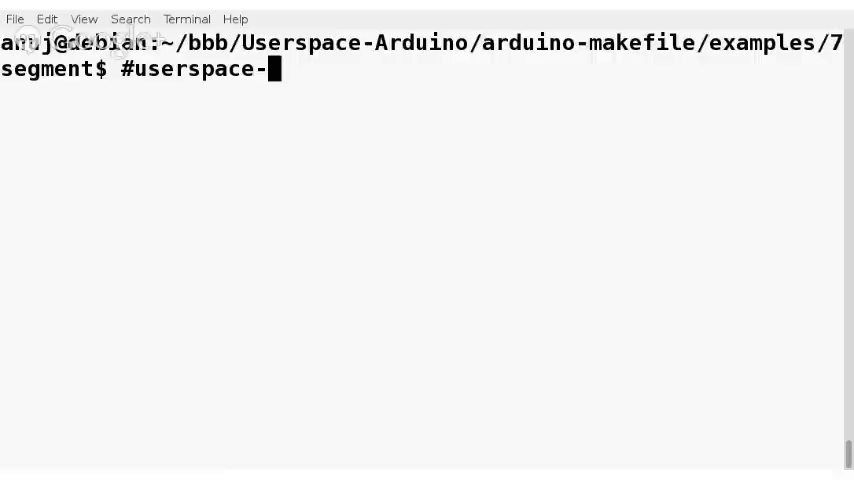
pyautogui.write('arduino')
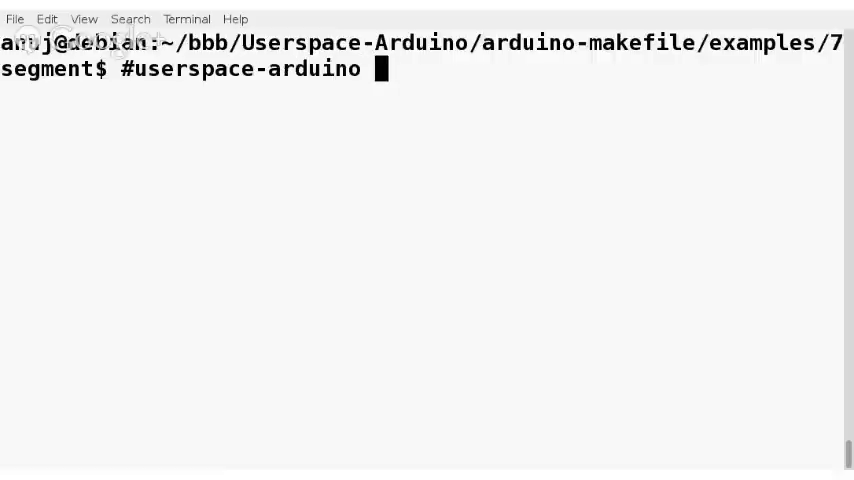
pyautogui.write('Freeo')
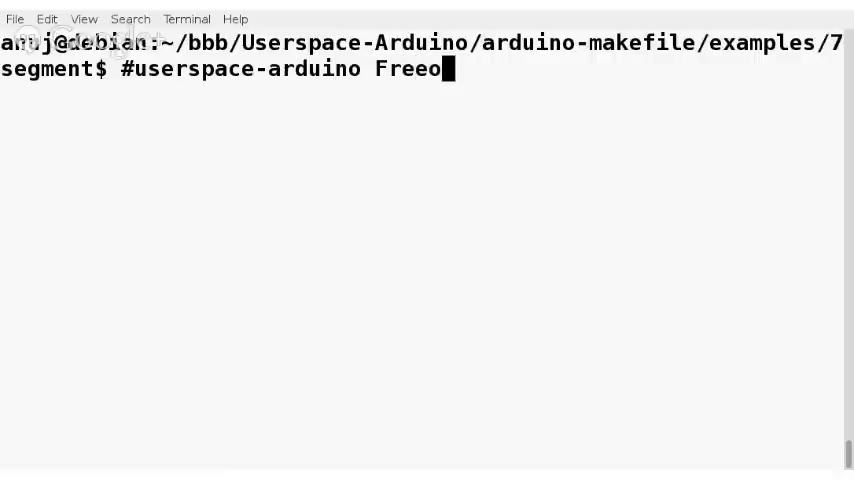